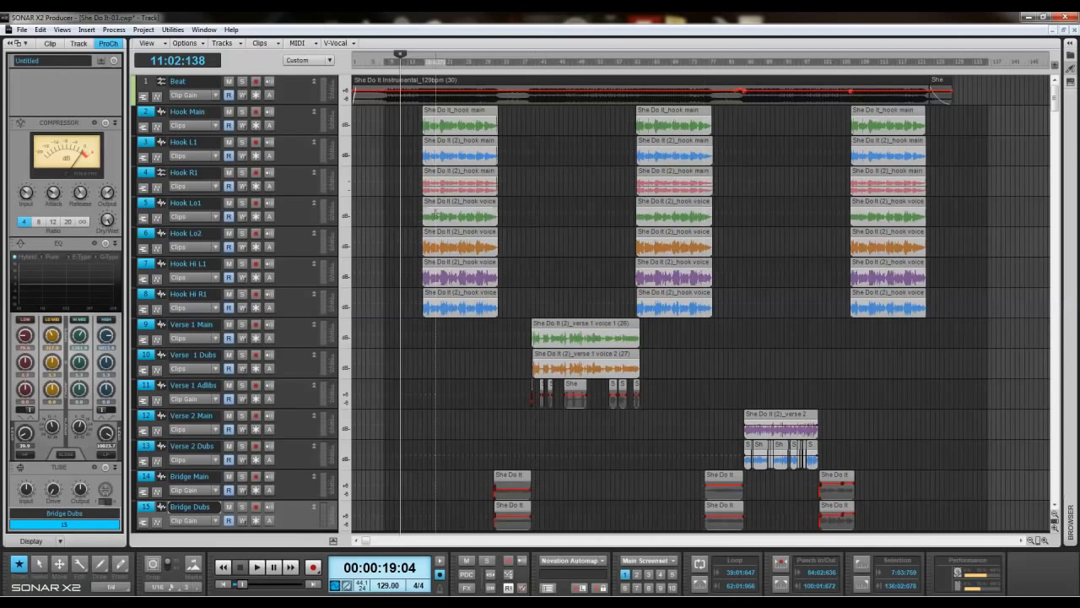
- Bounce the selected clips so each track holds one continuous clip
right_click(459, 216)
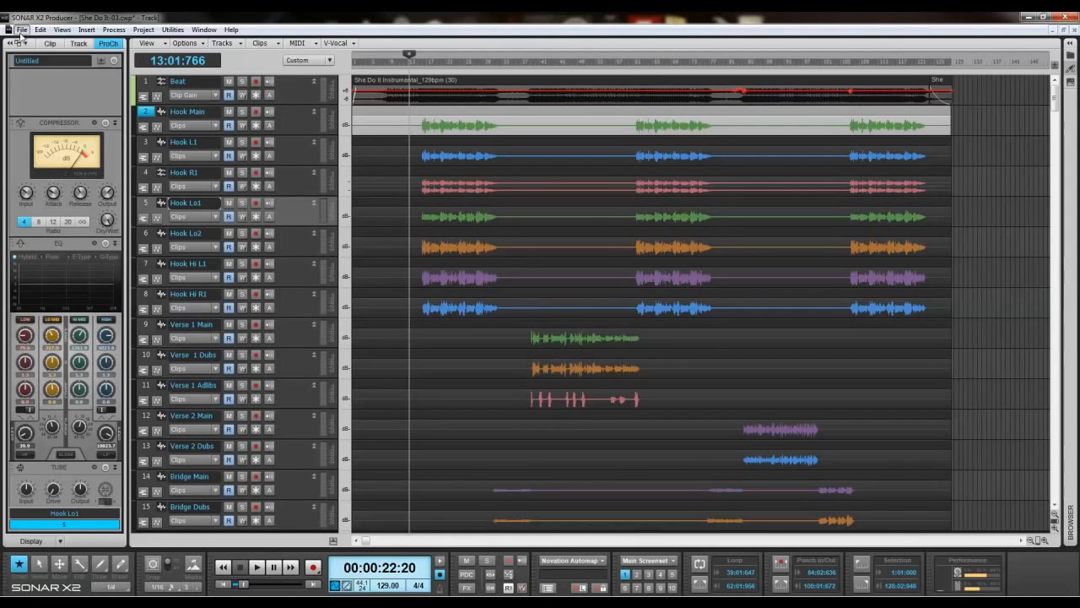
- Create a new AUDIO1 folder on the desktop for the exported WAVs
left_click(21, 30)
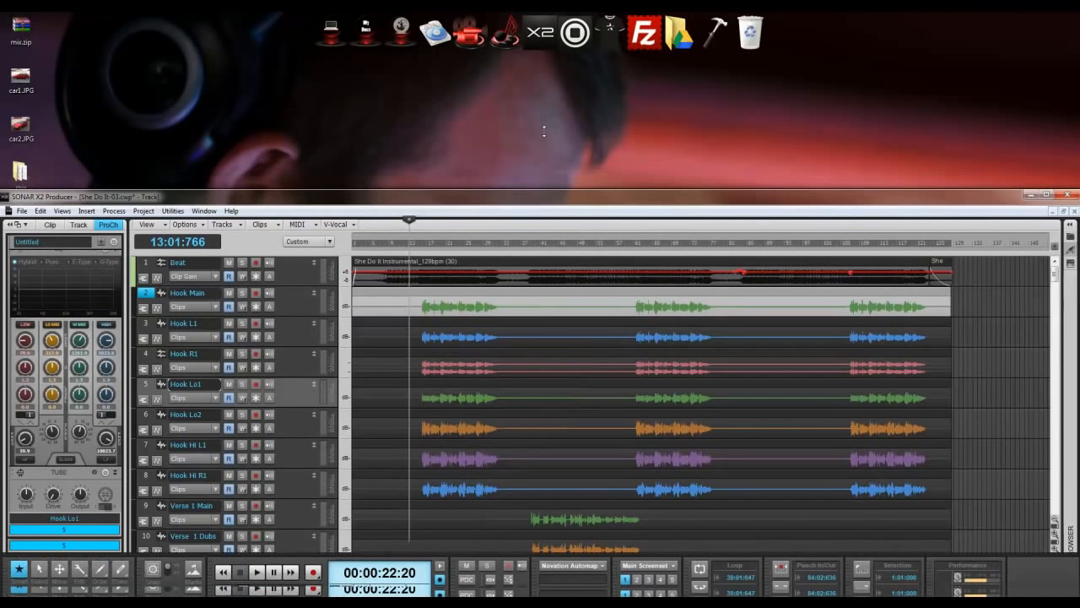
right_click(543, 135)
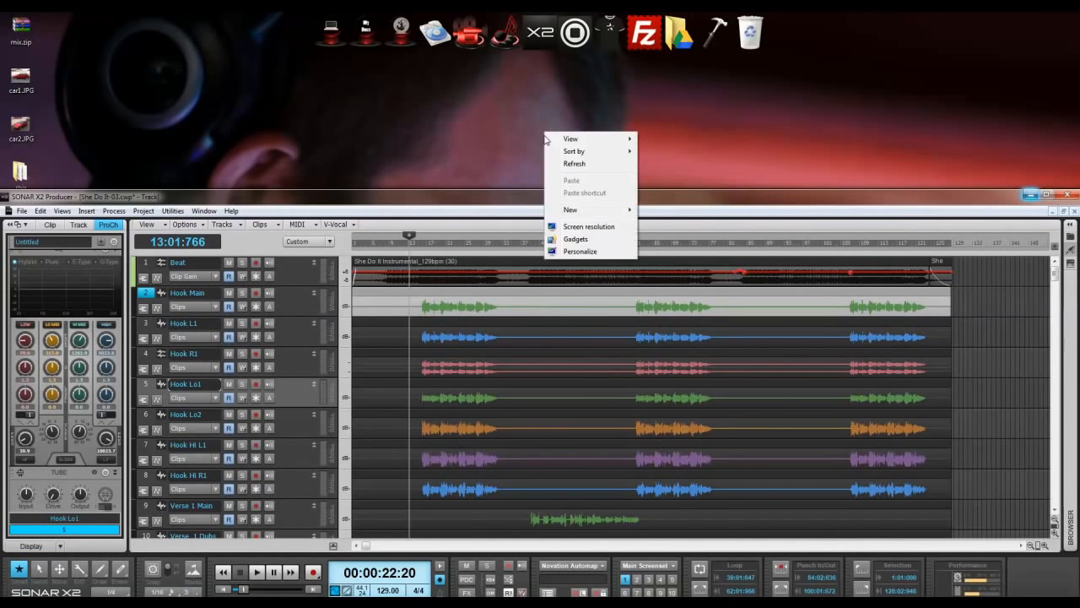
left_click(571, 210)
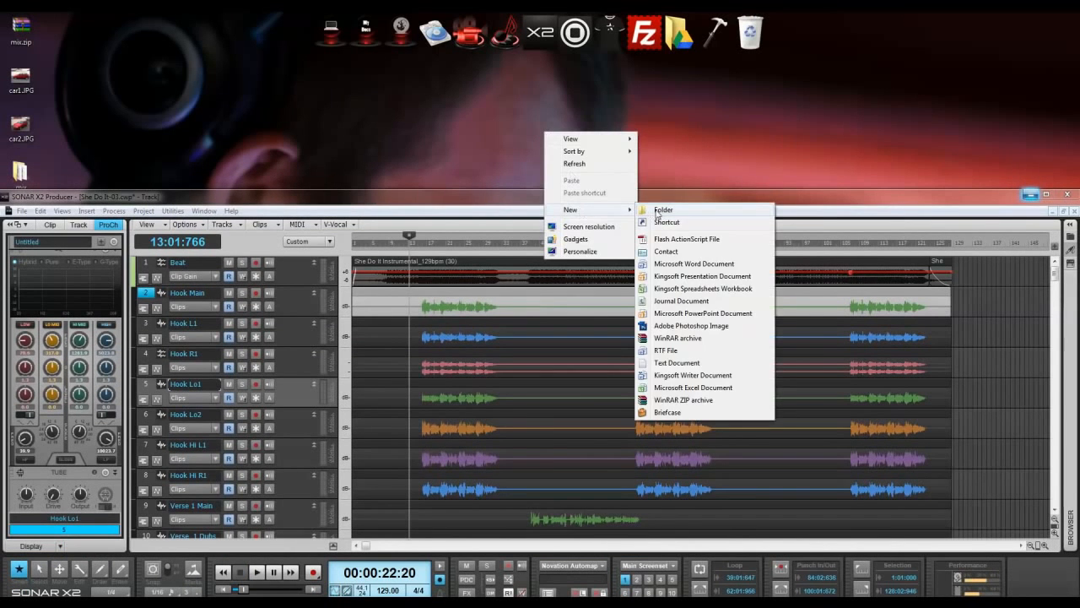
left_click(664, 209)
type("AUDIO1")
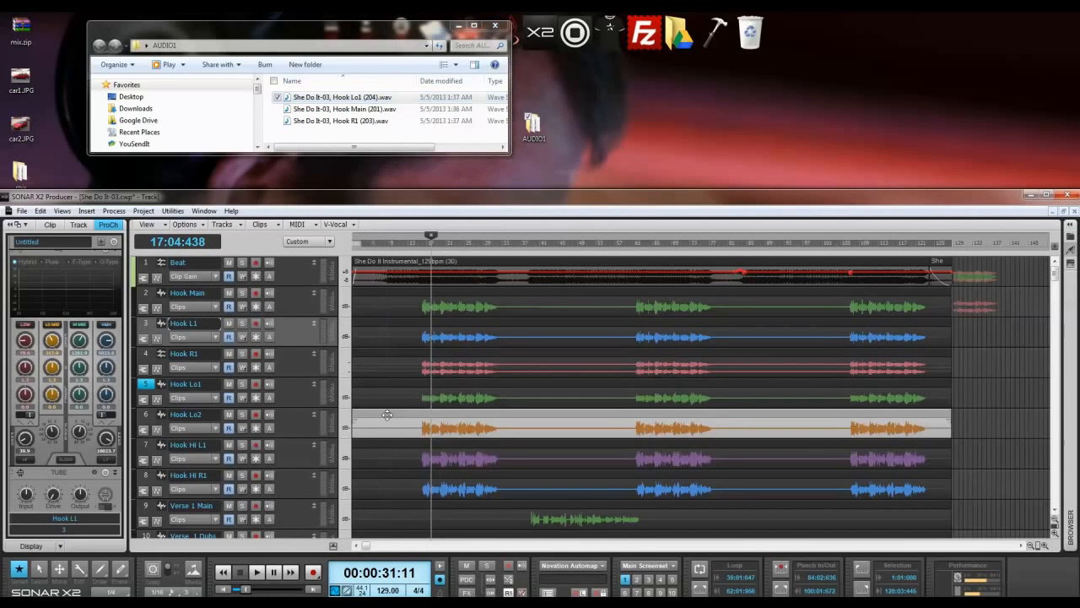
- Maximize the AUDIO1 folder window listing the exported track and instrumental WAVs
scroll("down", 3)
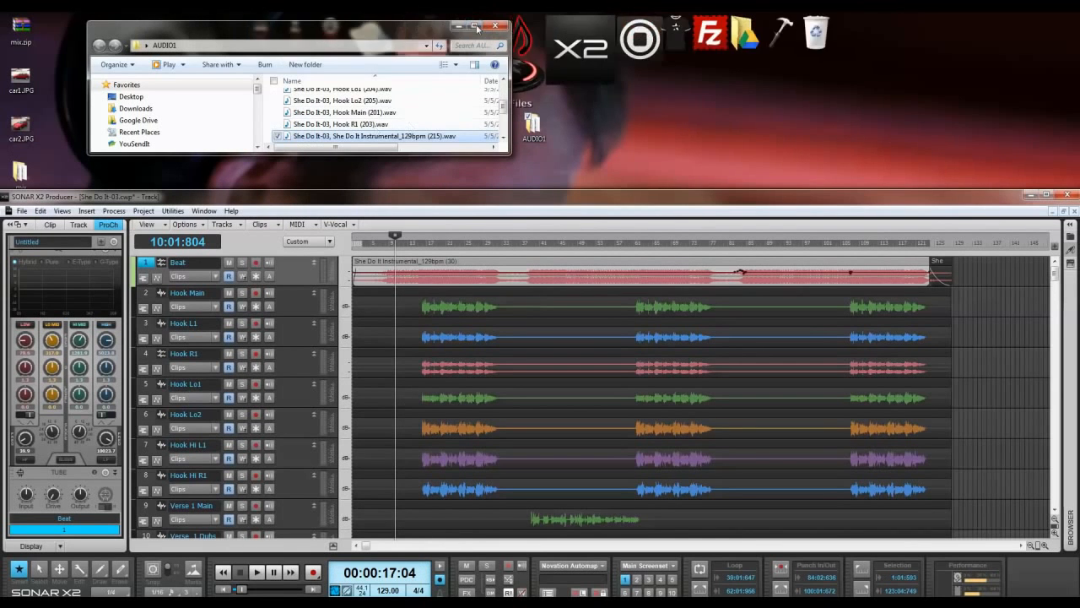
left_click(471, 25)
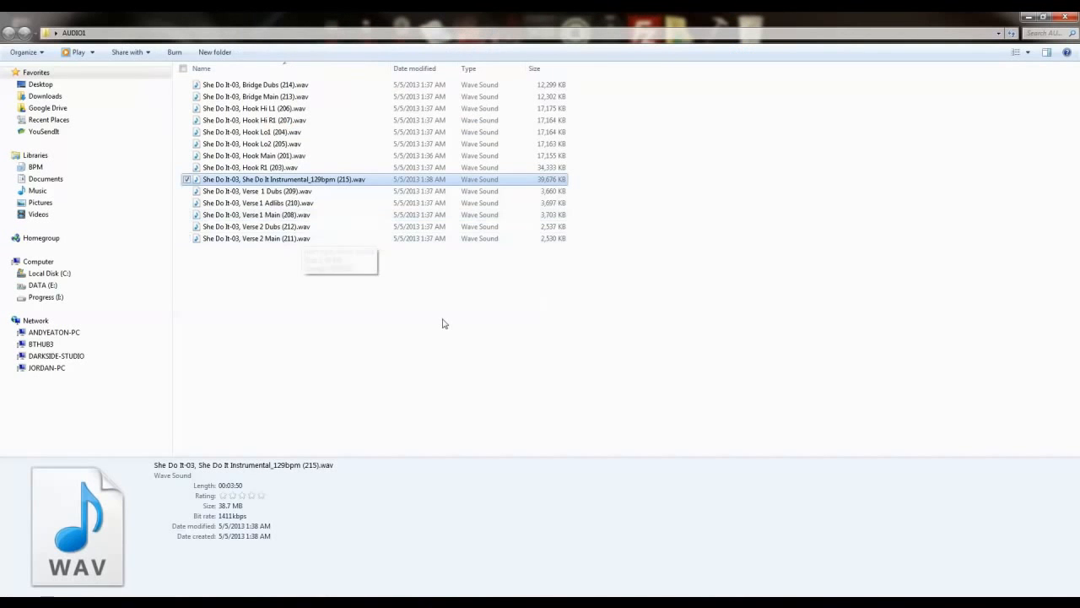
- Select groups of WAVs and add the hook and instrumental files to a ZIP archive
key("ctrl+a")
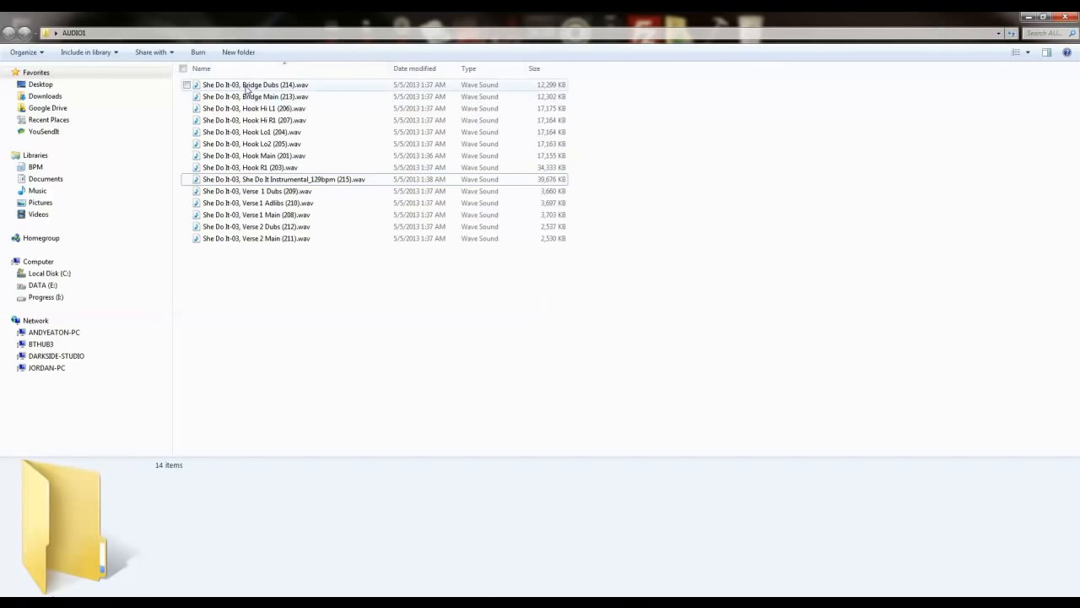
left_click(255, 84)
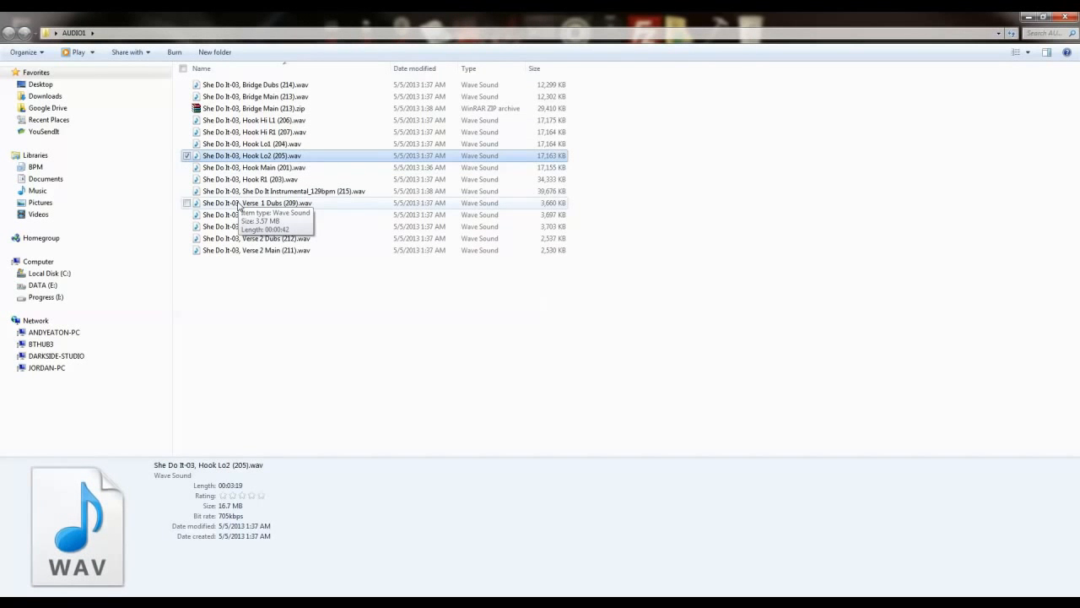
right_click(253, 203)
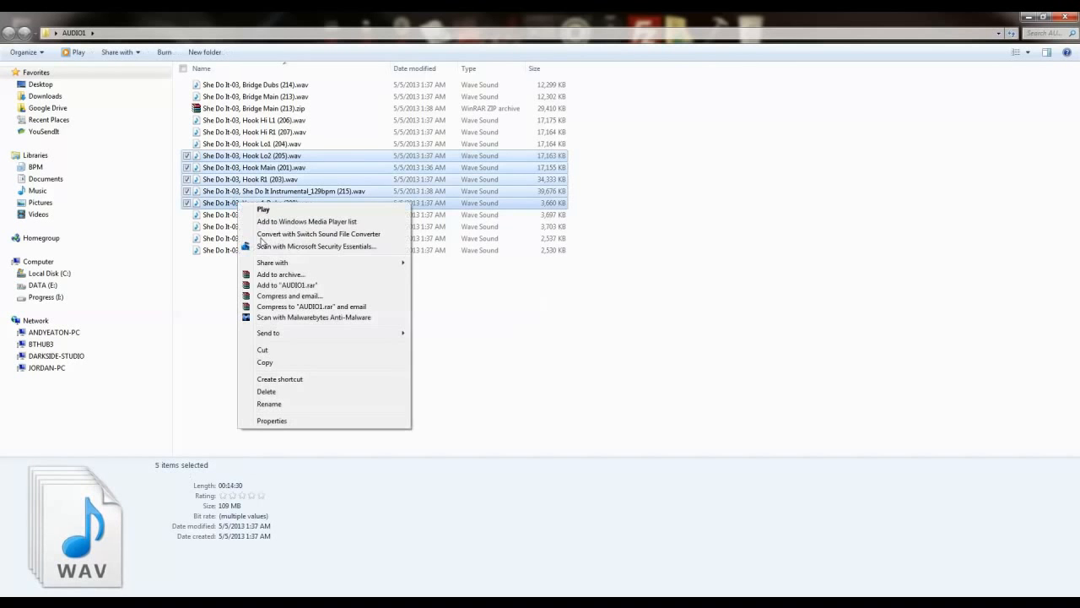
mouse_move(269, 332)
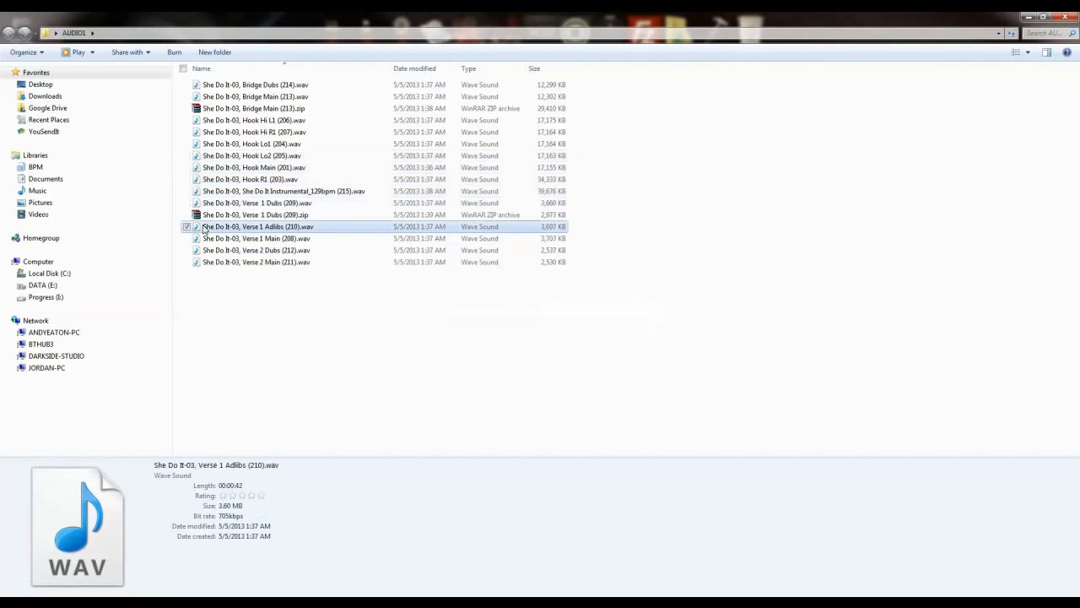
mouse_move(211, 262)
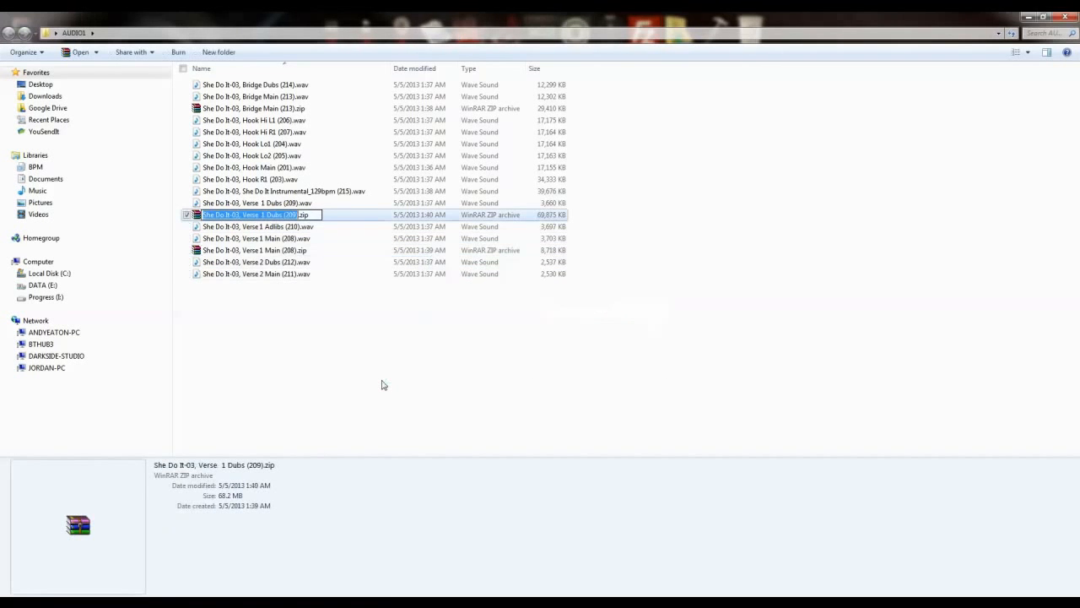
- Rename the new zip and add the Bridge Main zip to the selection
left_click(391, 353)
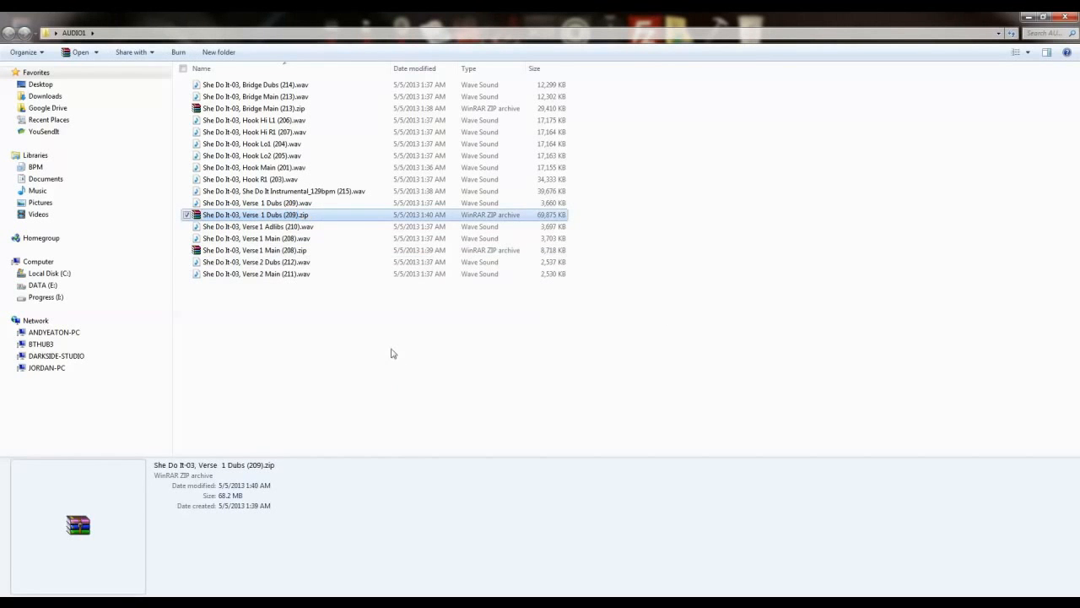
left_click(253, 108)
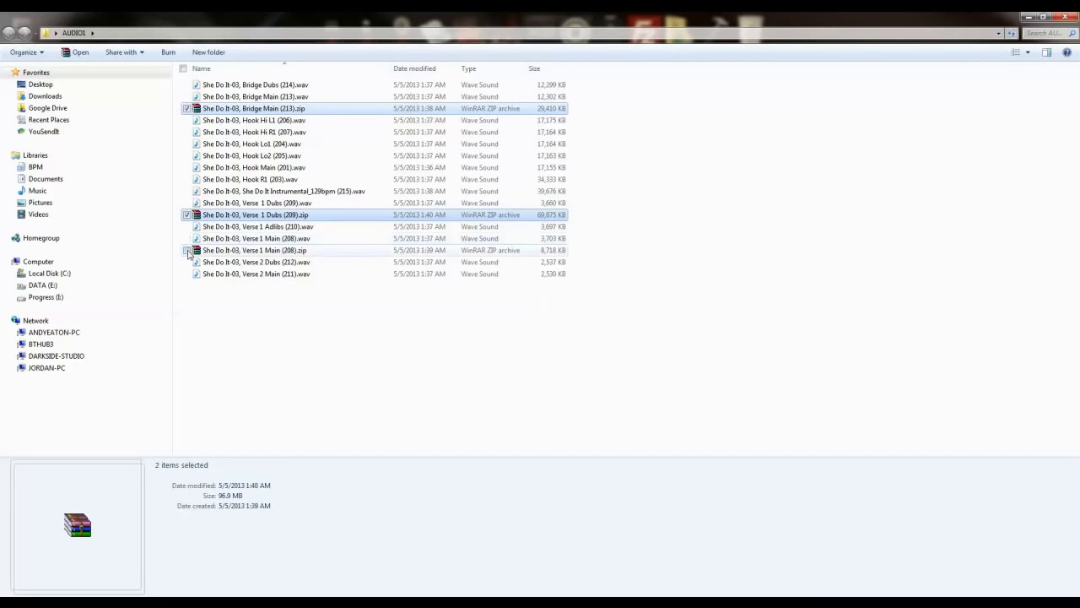
left_click(253, 250)
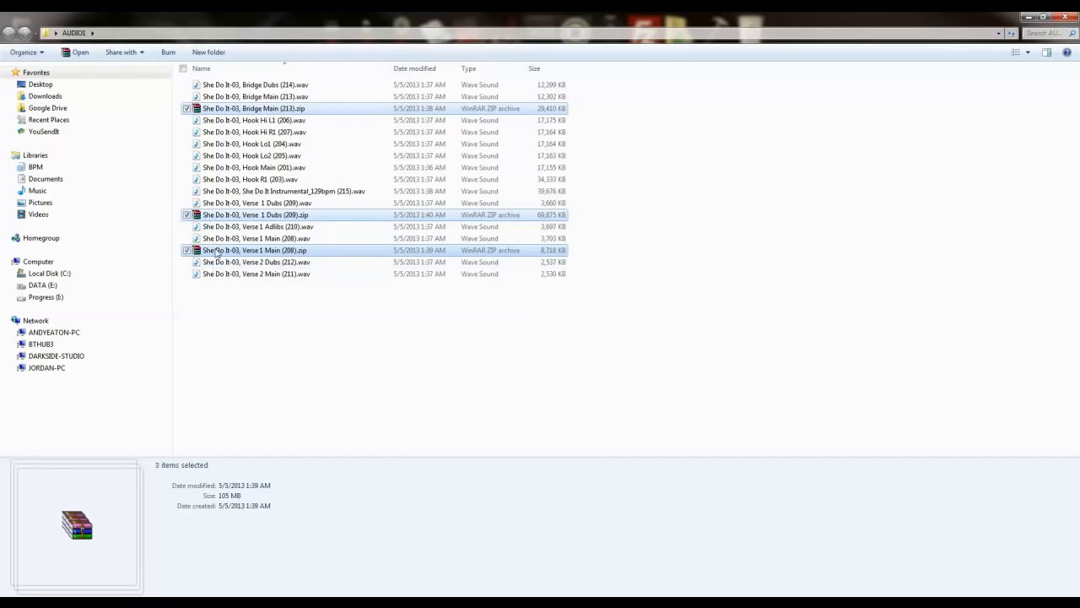
mouse_move(297, 295)
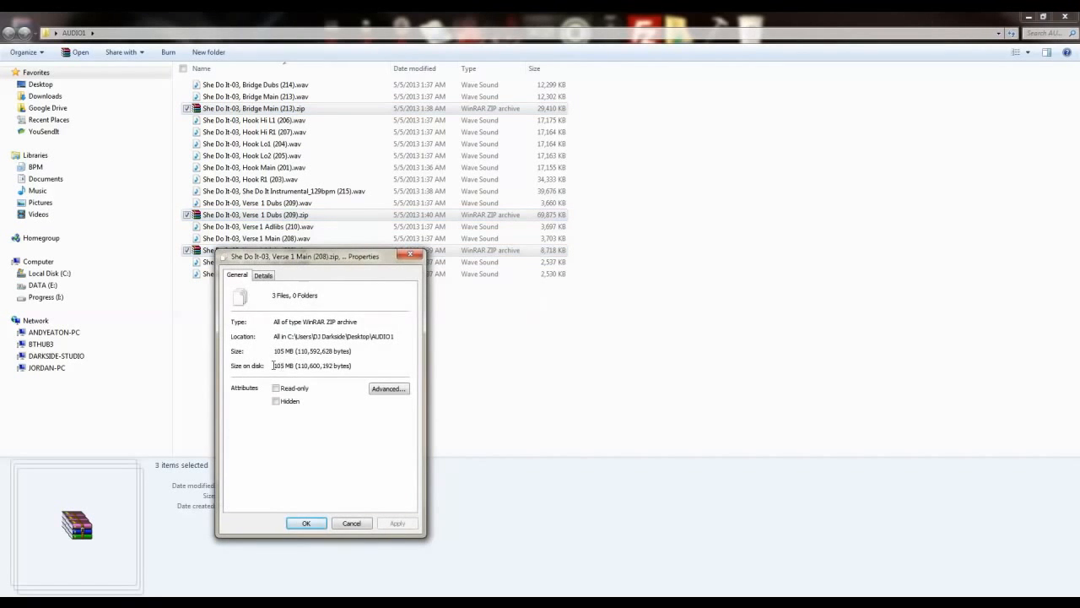
triple_click(312, 365)
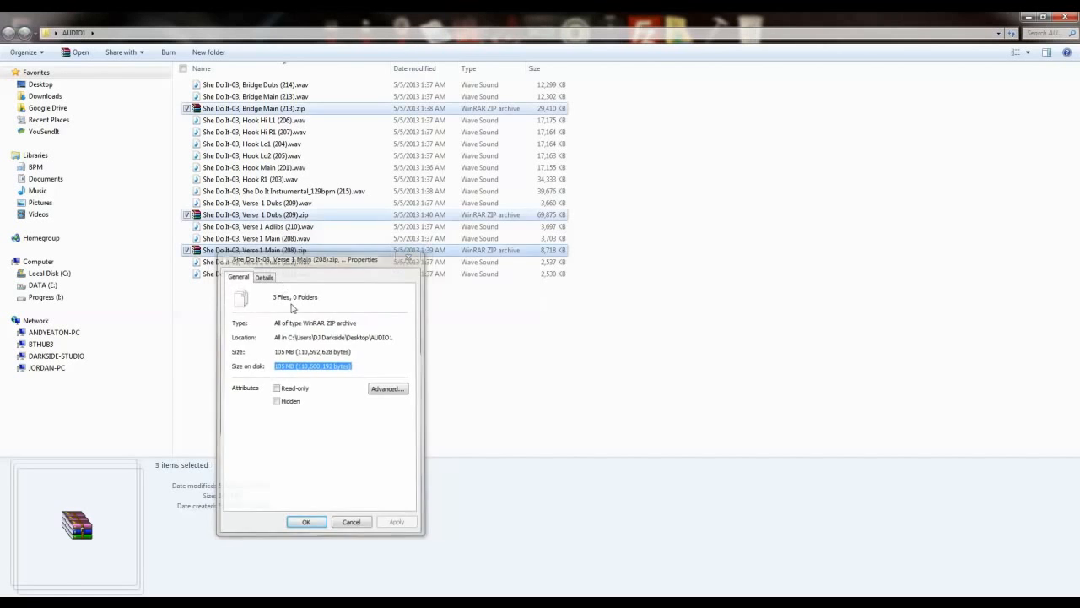
left_click(305, 520)
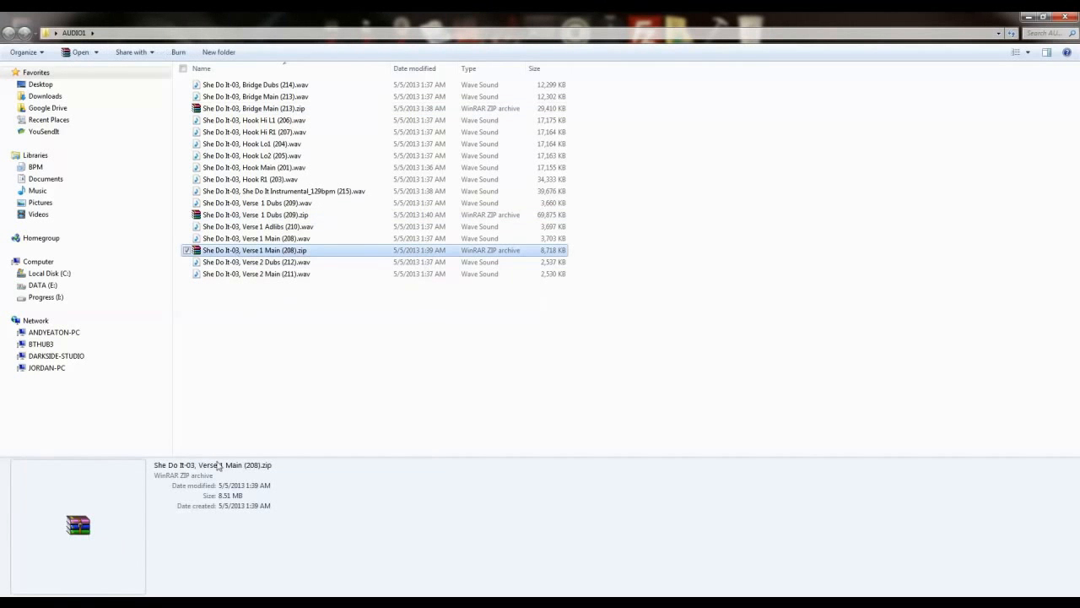
left_click(256, 214)
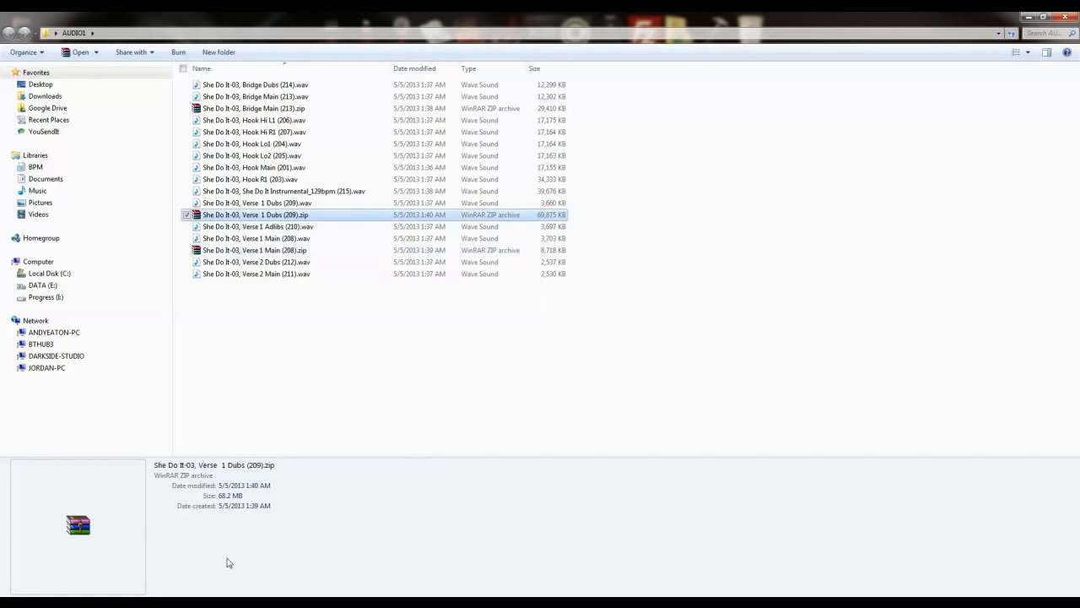
left_click(255, 108)
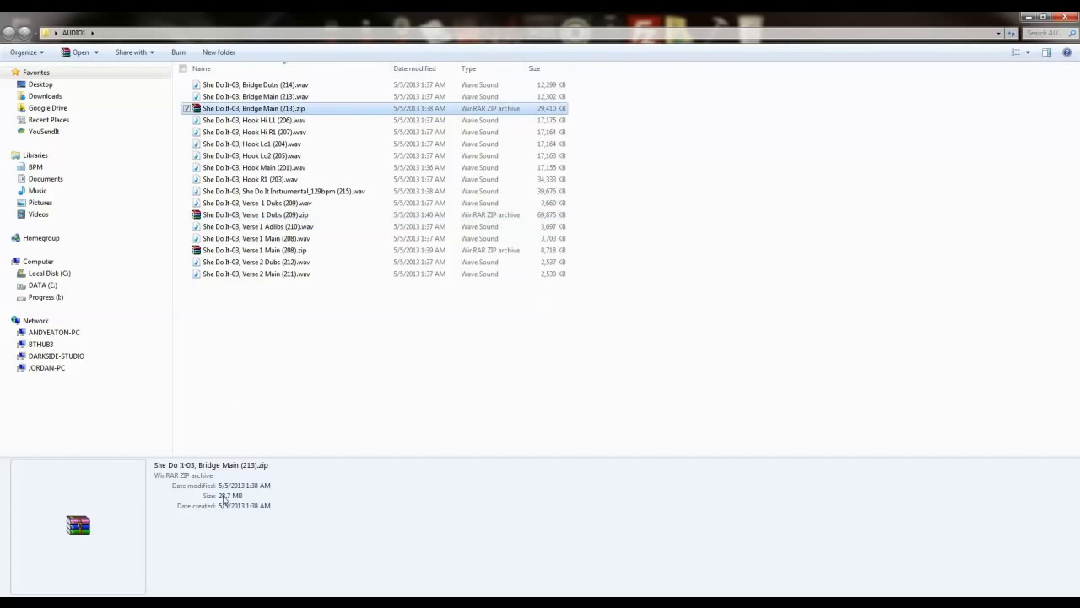
left_click(253, 167)
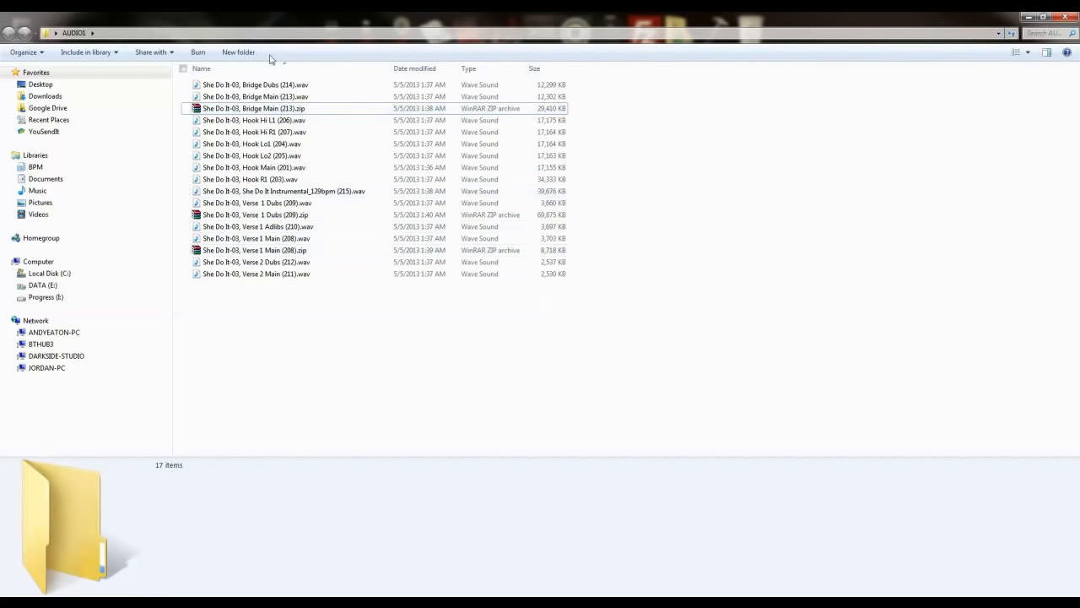
mouse_move(302, 330)
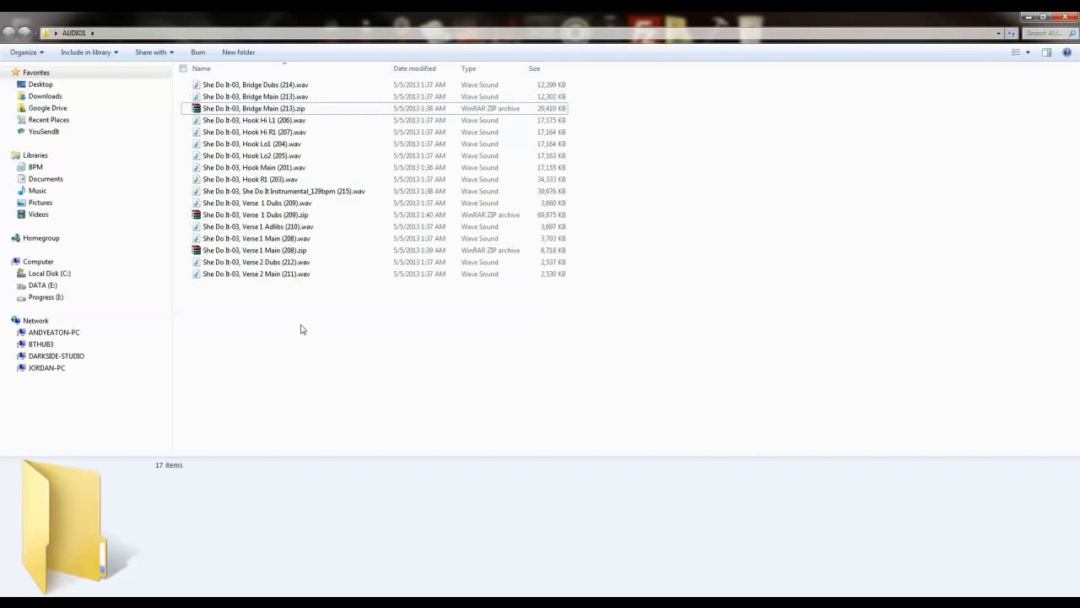
mouse_move(402, 425)
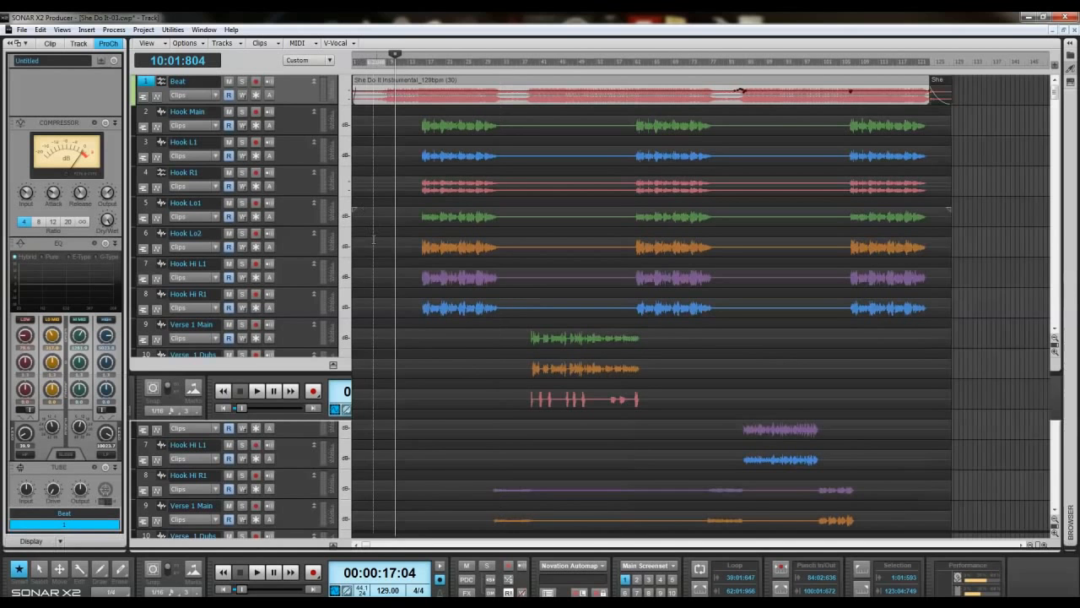
- Scroll the SONAR project to review every track's single bounced clip
scroll("down", 3)
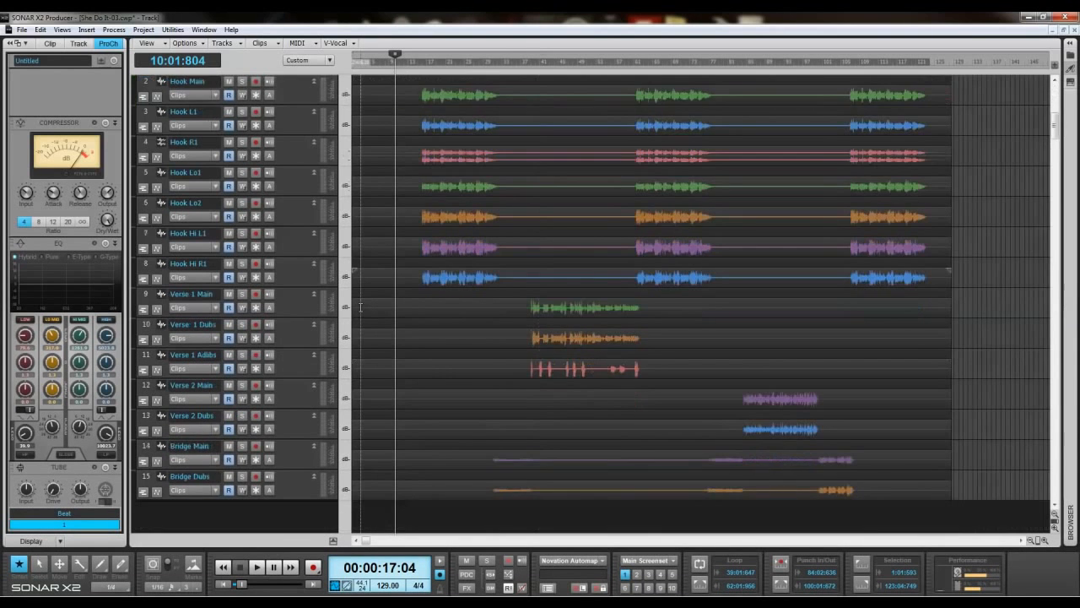